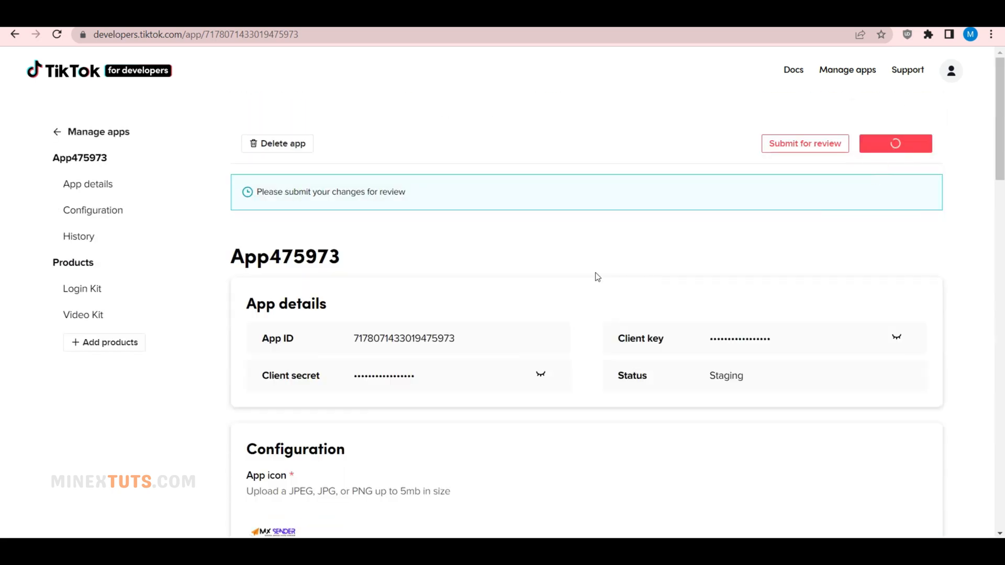
Step: Leave the app details page for developers.tiktok.com/apps, reaching the 'Log in to continue' prompt
left_click(895, 144)
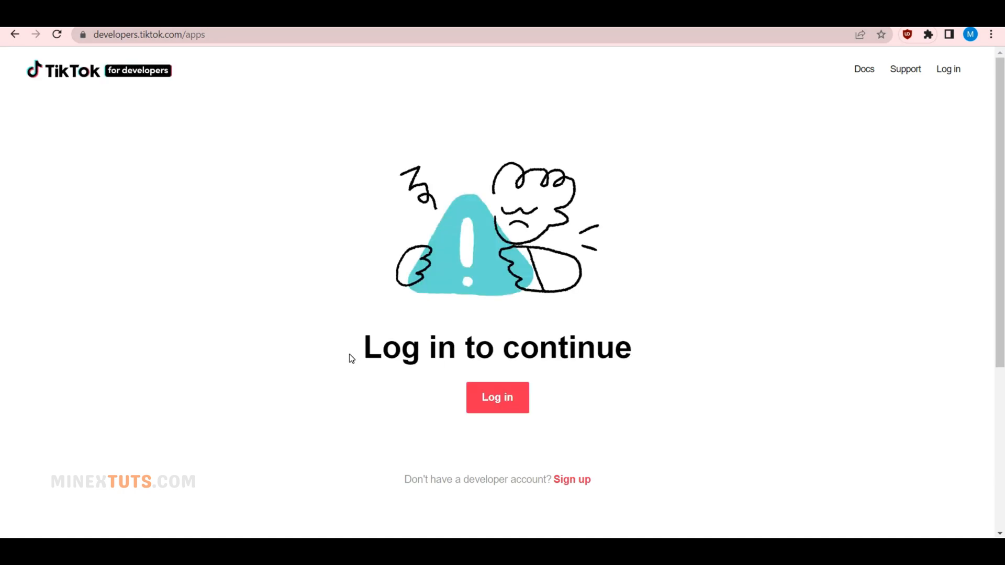
left_click(571, 479)
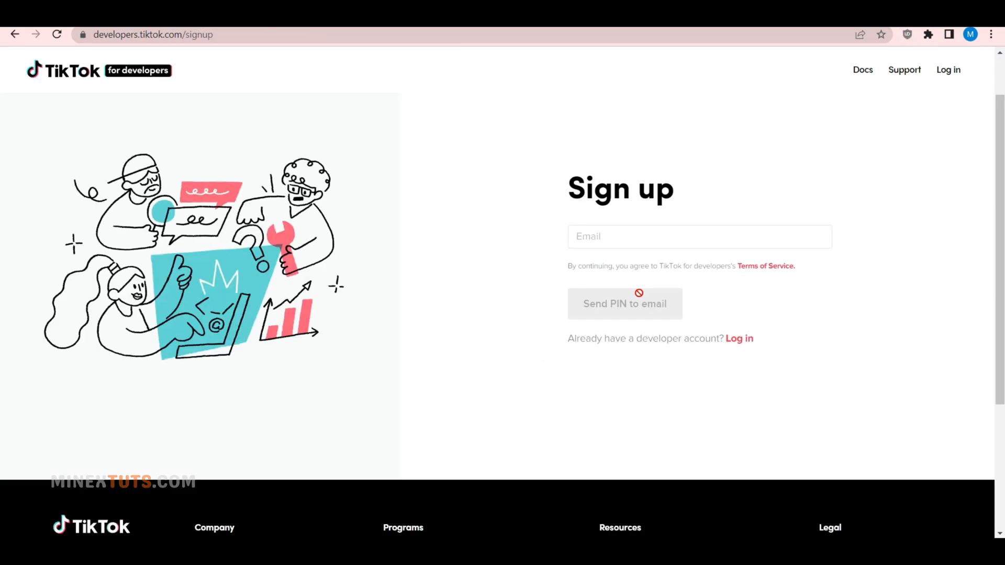
left_click(699, 236)
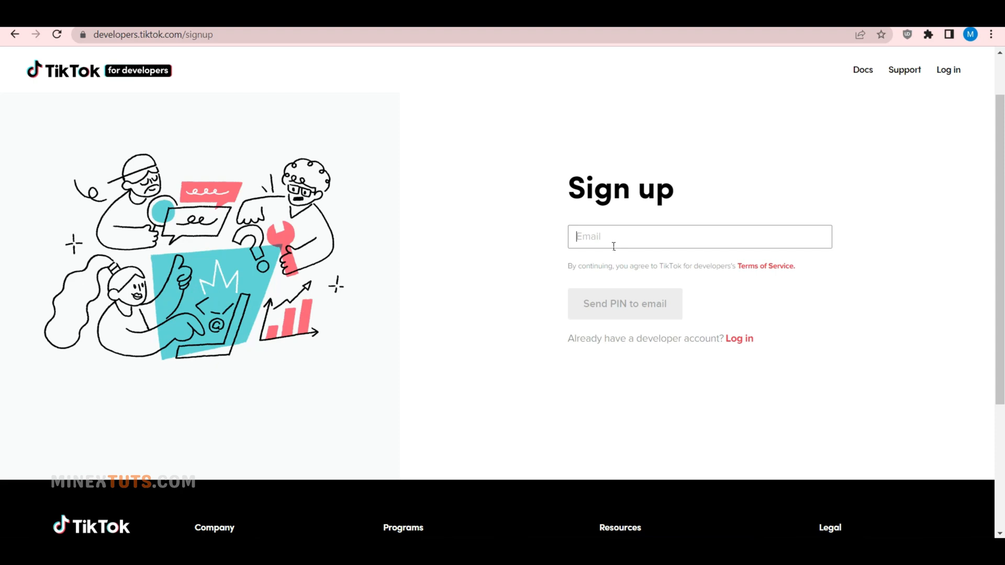
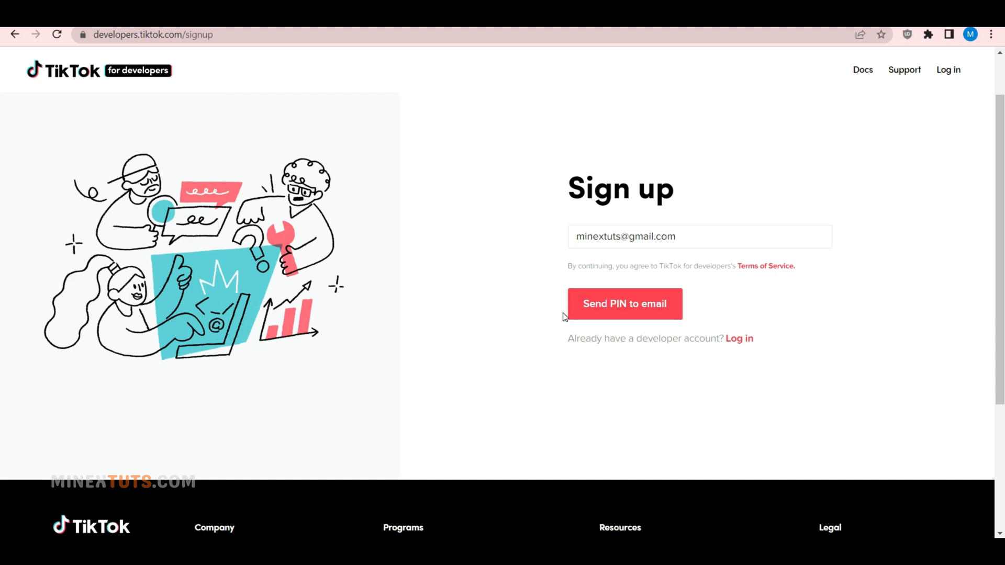
left_click(624, 304)
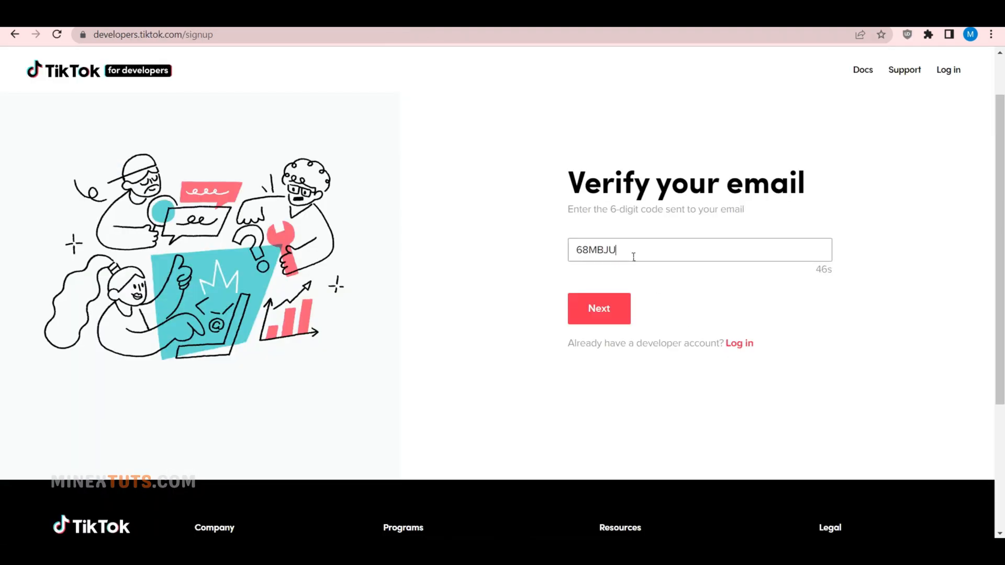
Step: Submit the verification code and new password, completing sign-up so the Terms of Service appear
left_click(597, 308)
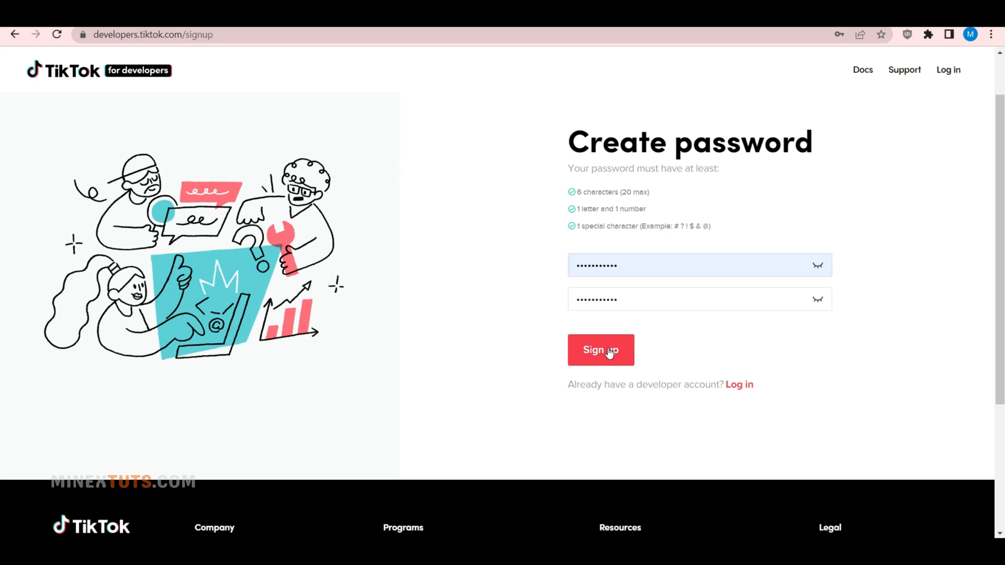
left_click(600, 349)
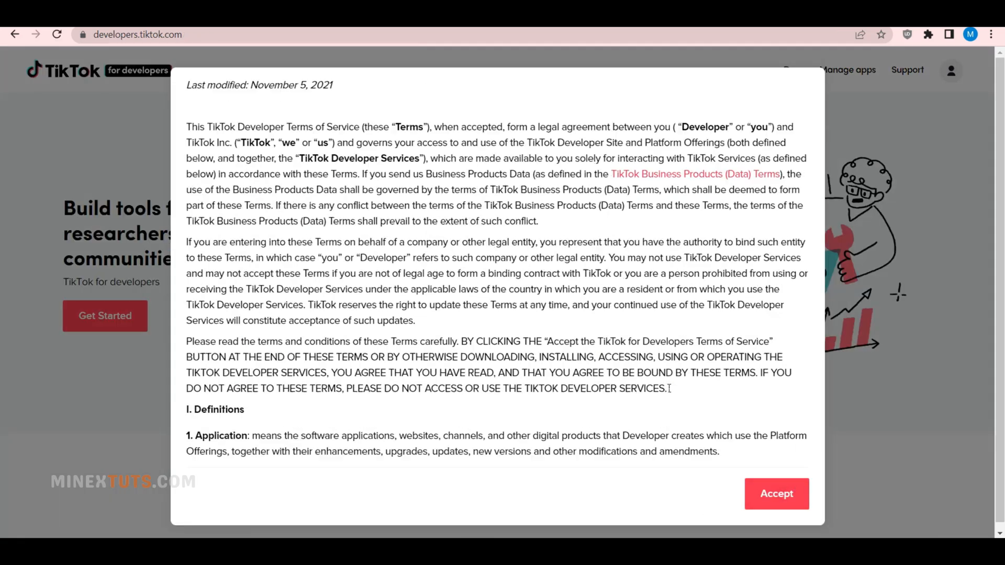
Step: Accept the developer Terms of Service and land on the signed-in developer home page
scroll("down", 3)
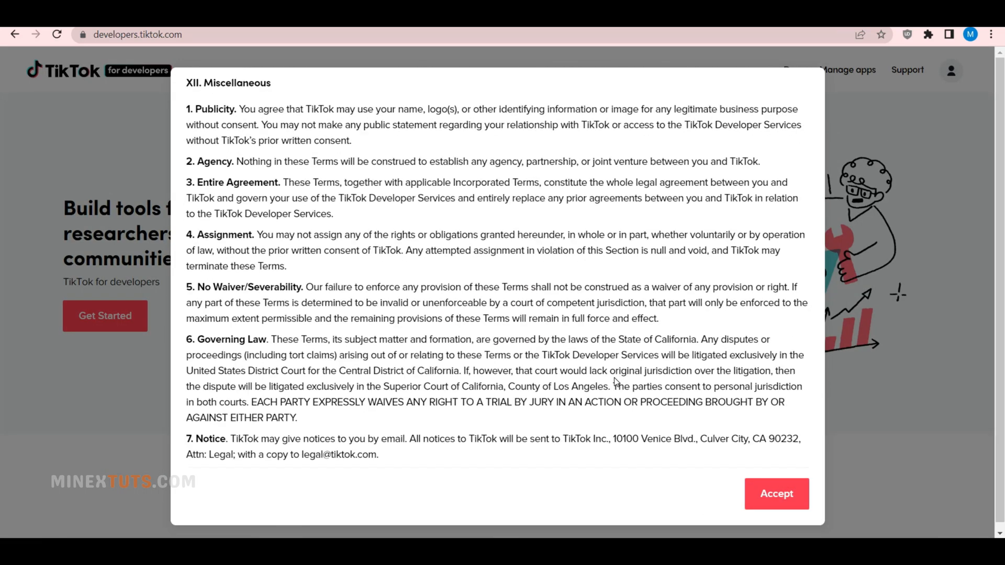
mouse_move(775, 519)
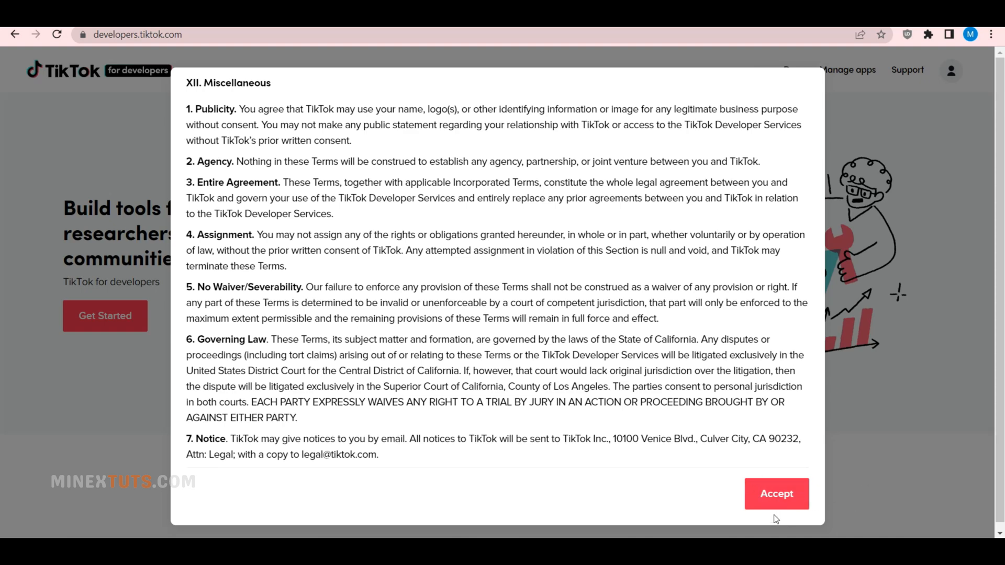
left_click(775, 493)
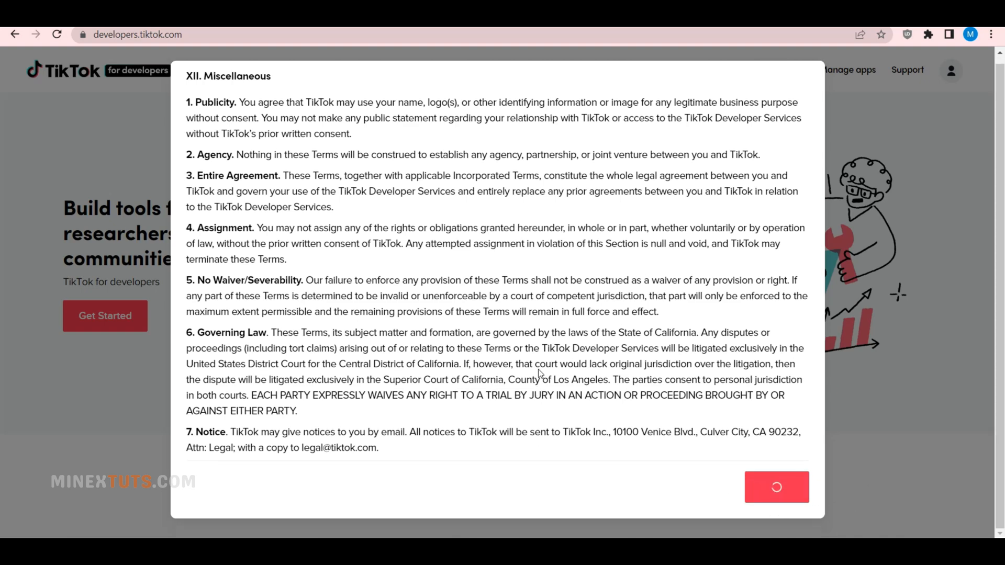
left_click(776, 487)
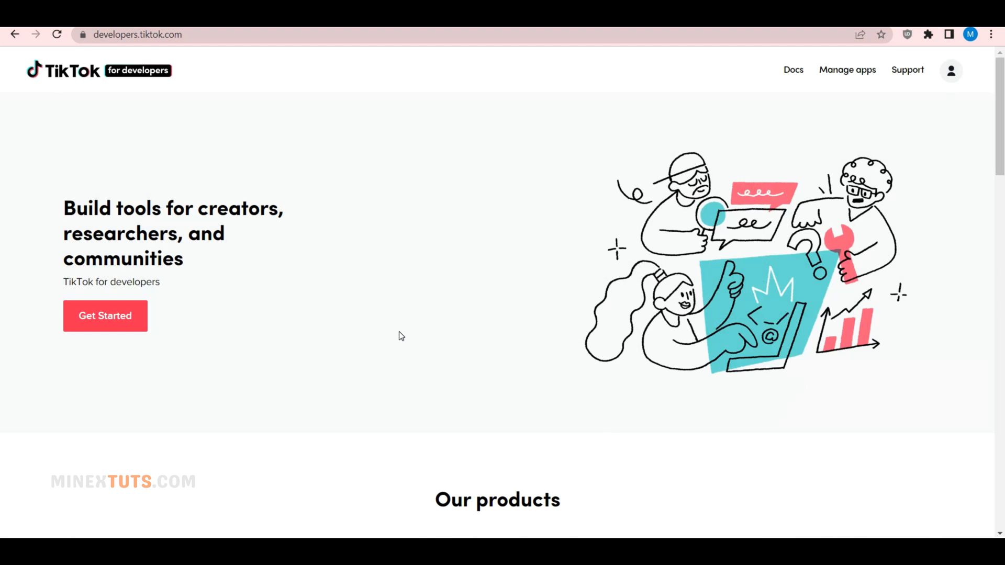
left_click(951, 70)
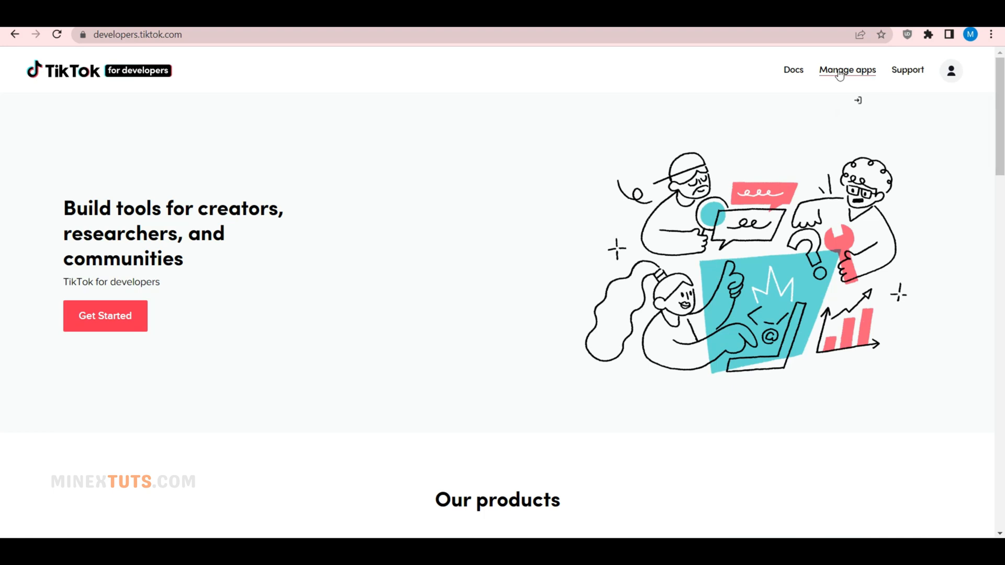
Step: Connect a new app from Manage apps and open App475973's details page in Staging
left_click(847, 70)
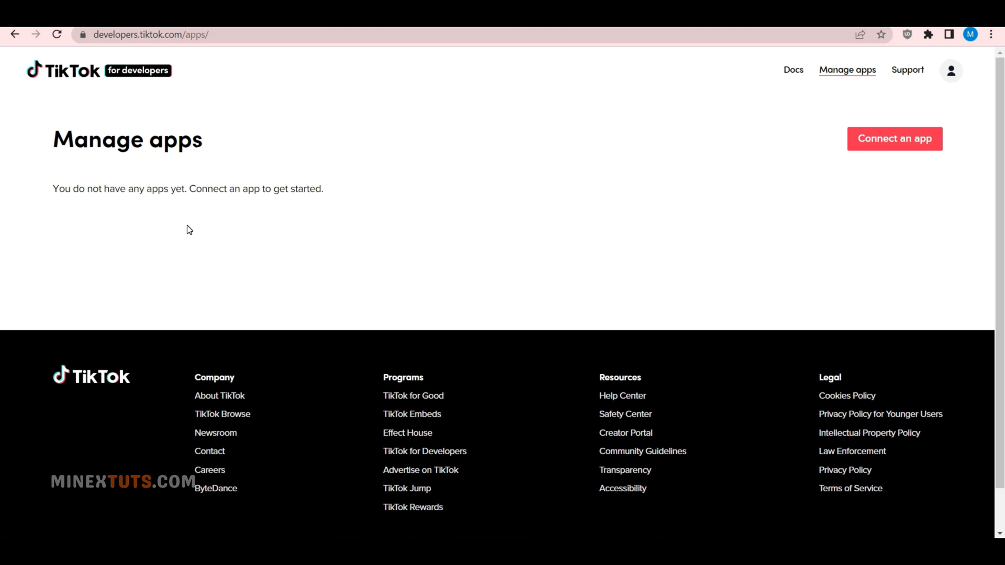
left_click(894, 138)
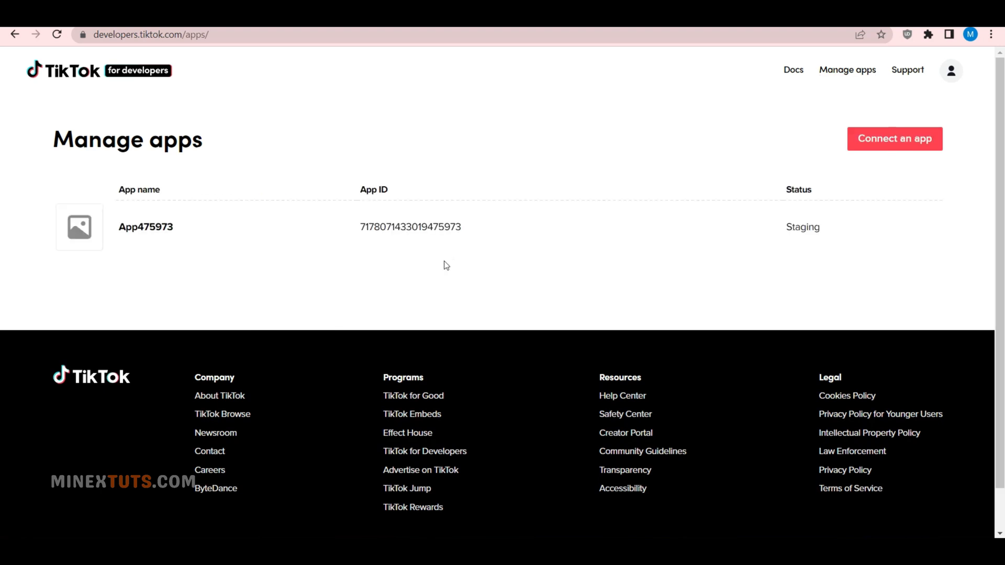
mouse_move(295, 243)
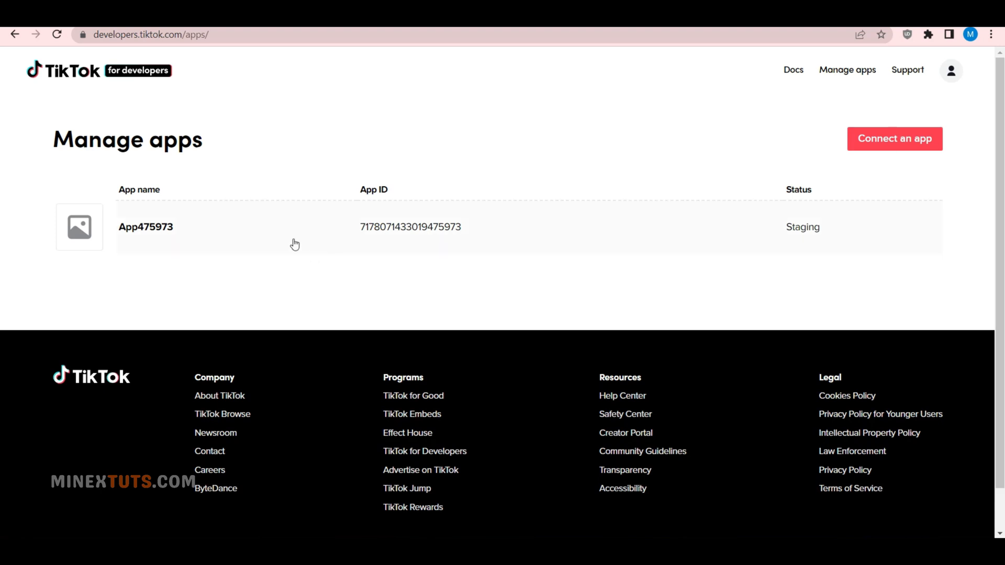
left_click(146, 226)
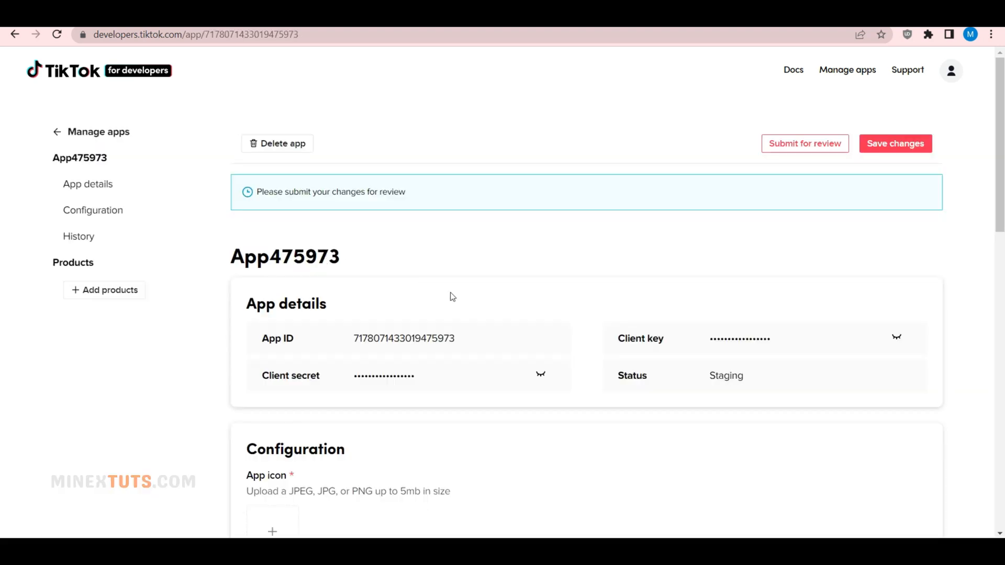
mouse_move(481, 390)
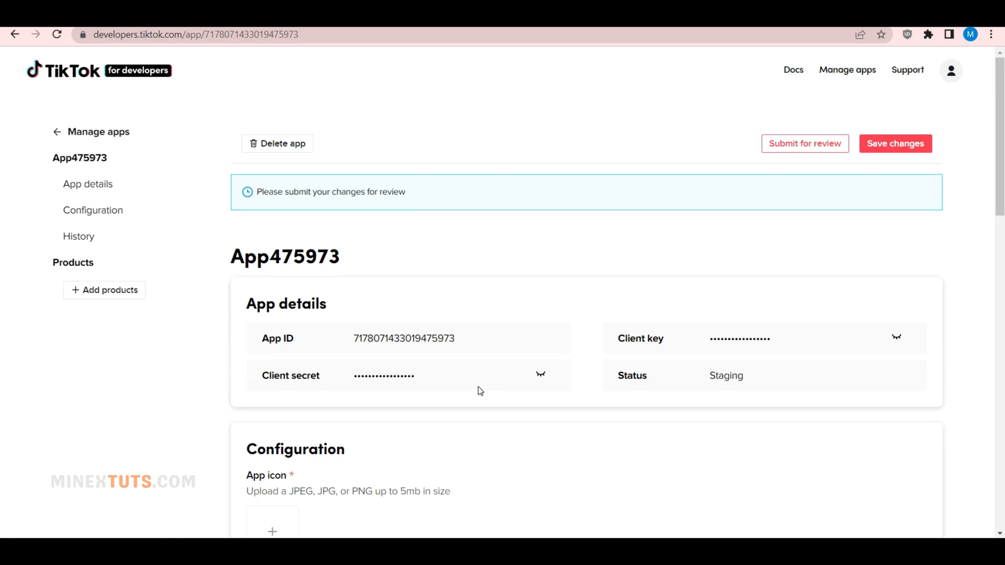
Step: Upload the MX Sender logo as the app icon and set the category to Utilities
left_click(272, 524)
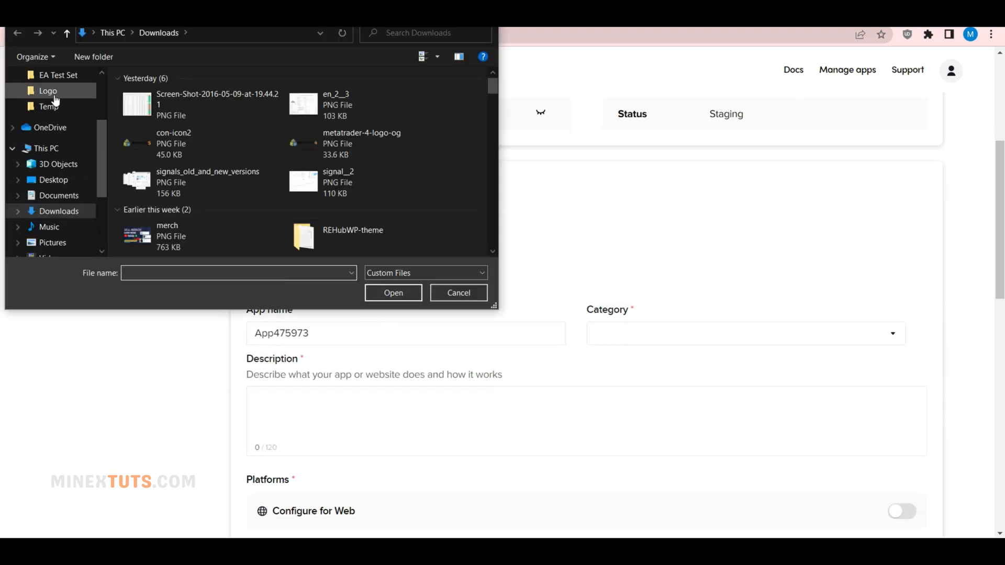
left_click(459, 292)
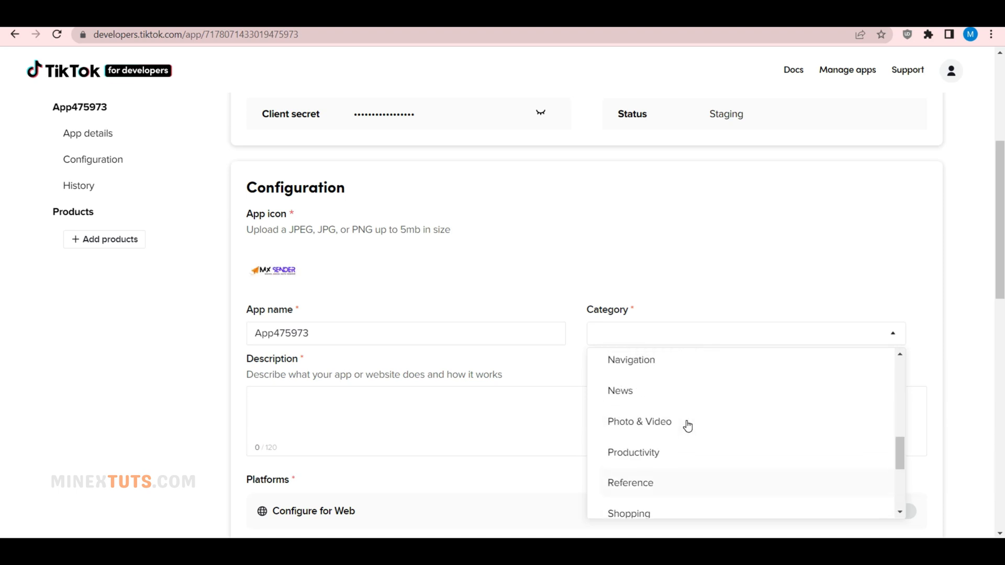
scroll("up", 3)
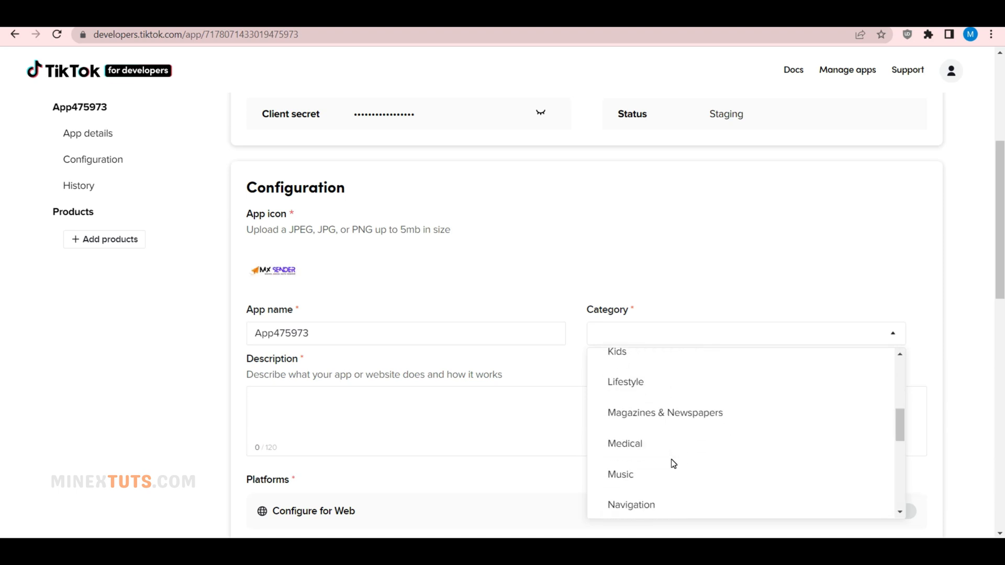
scroll("down", 3)
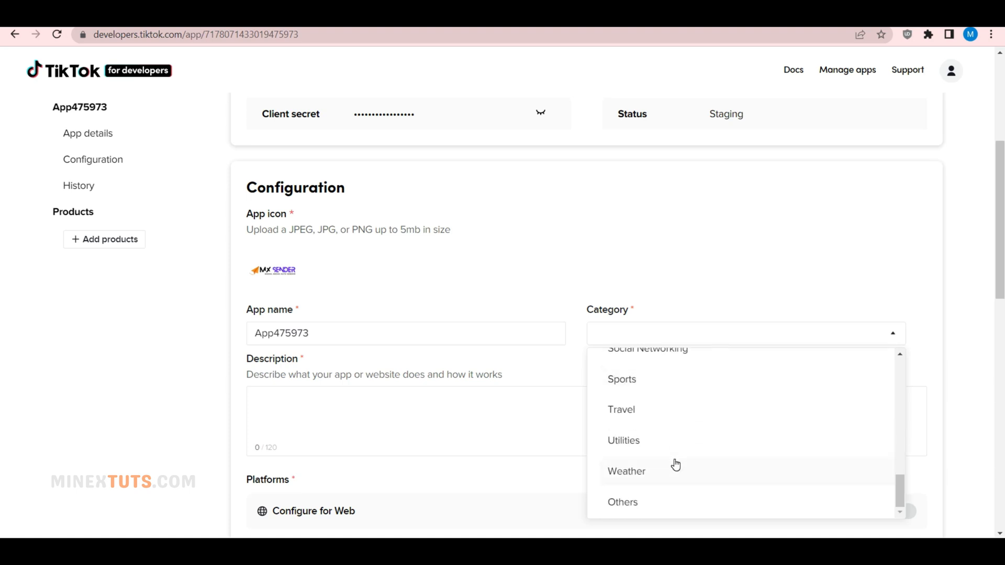
left_click(623, 440)
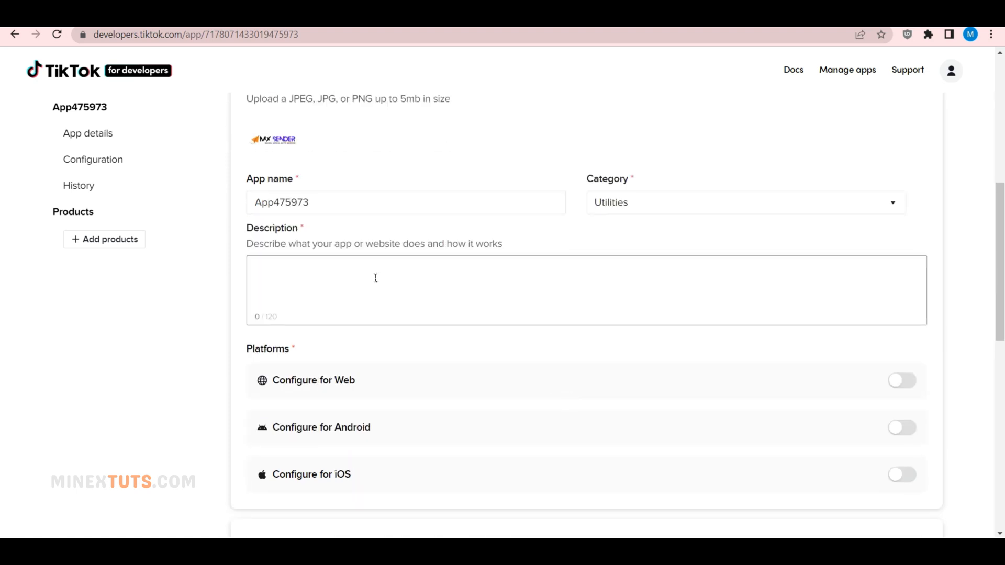
Step: Describe the app as 'Smart MX Sender is a social media sender app that users can send post videos directly to the...'
type("Smart MX Sender is a social m")
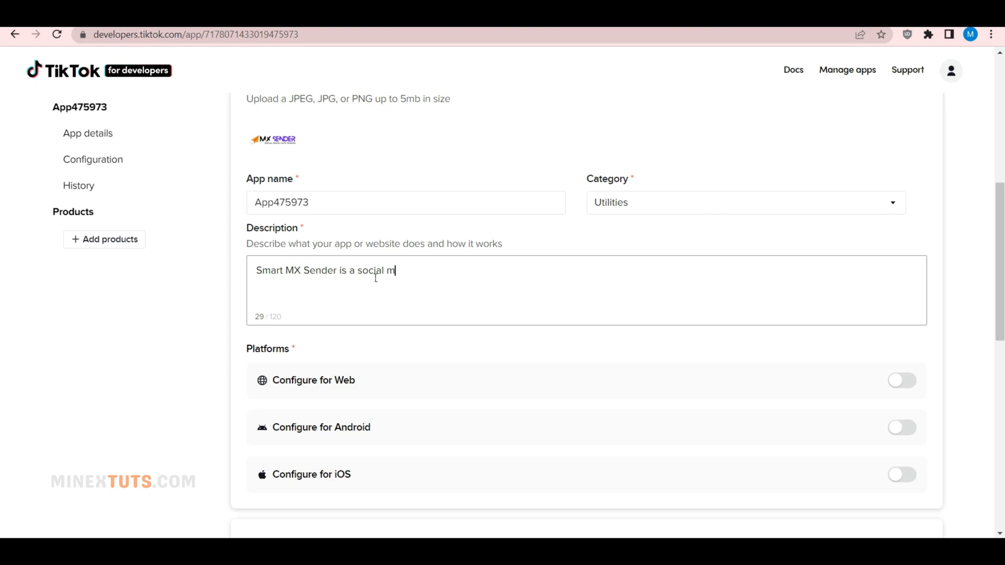
type("edia sender app that users can send")
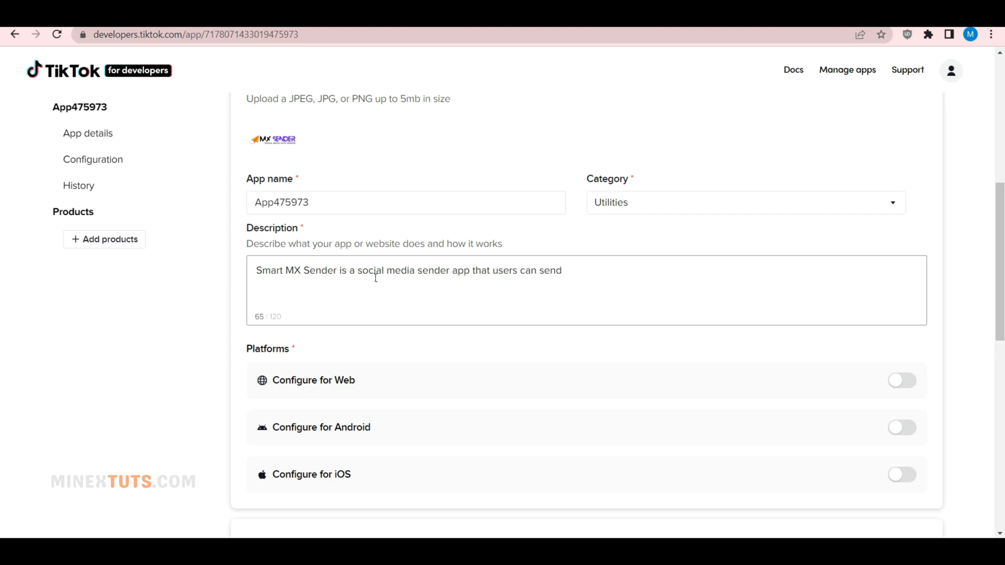
type("post videos directly to the")
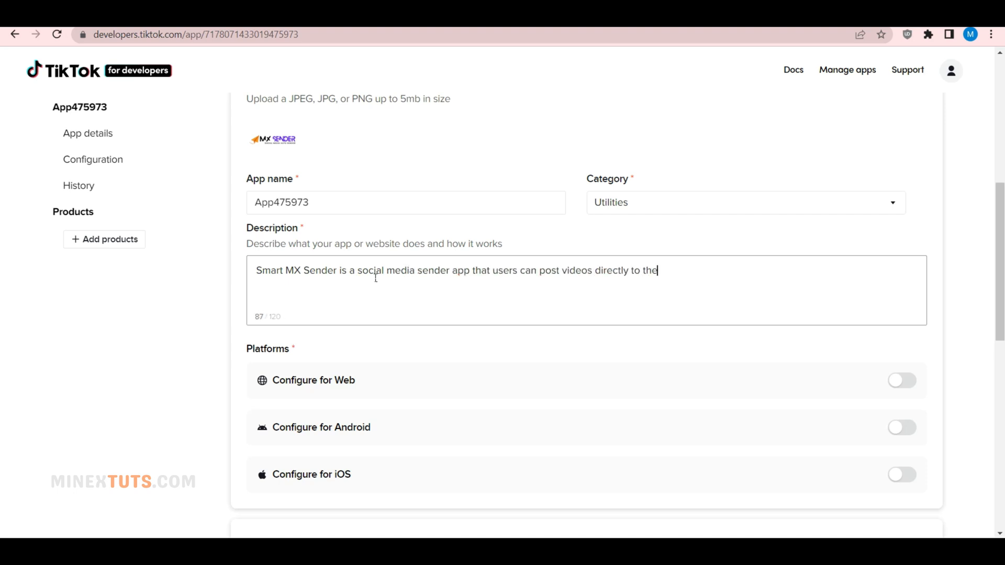
Step: Finish the description with '...ir account from our platform.' and add Login Kit and Video Kit as products
type("ir account from our platform.")
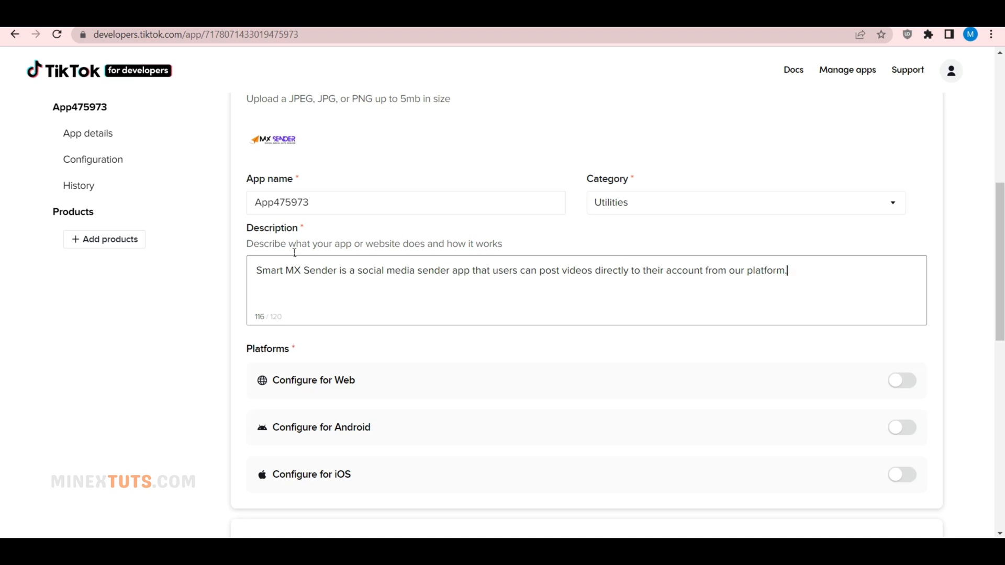
left_click(103, 238)
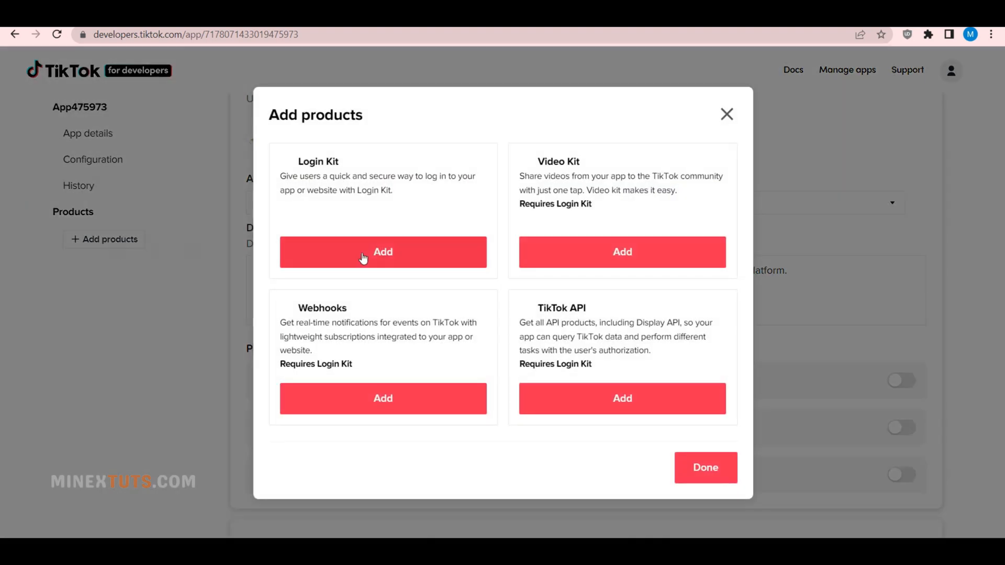
mouse_move(381, 235)
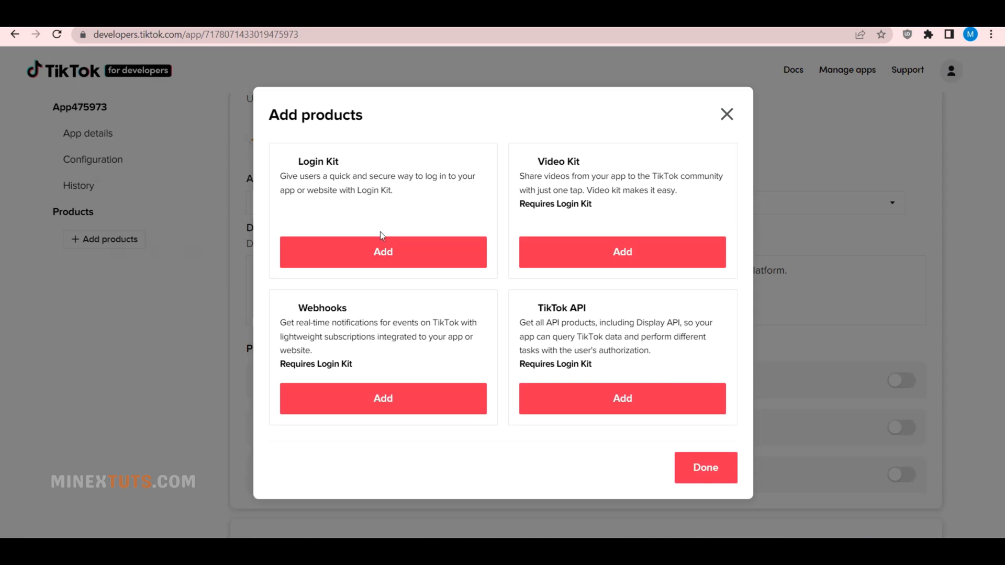
left_click(383, 251)
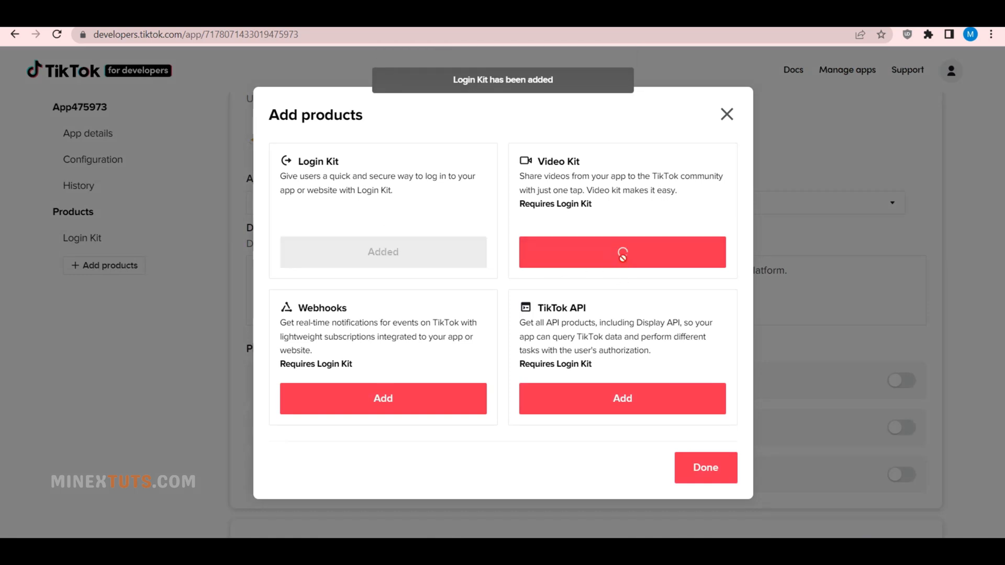
left_click(621, 251)
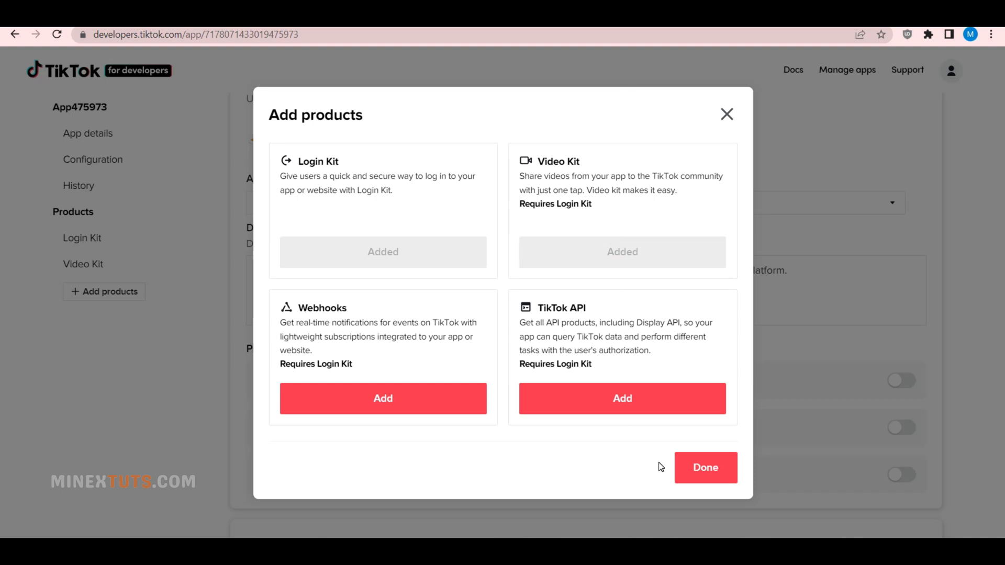
left_click(704, 467)
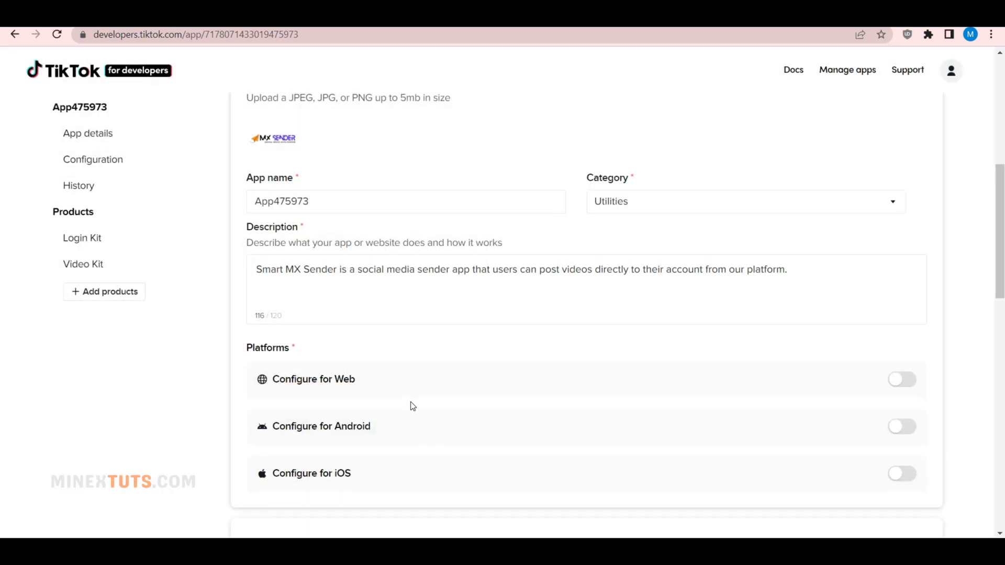
scroll("down", 3)
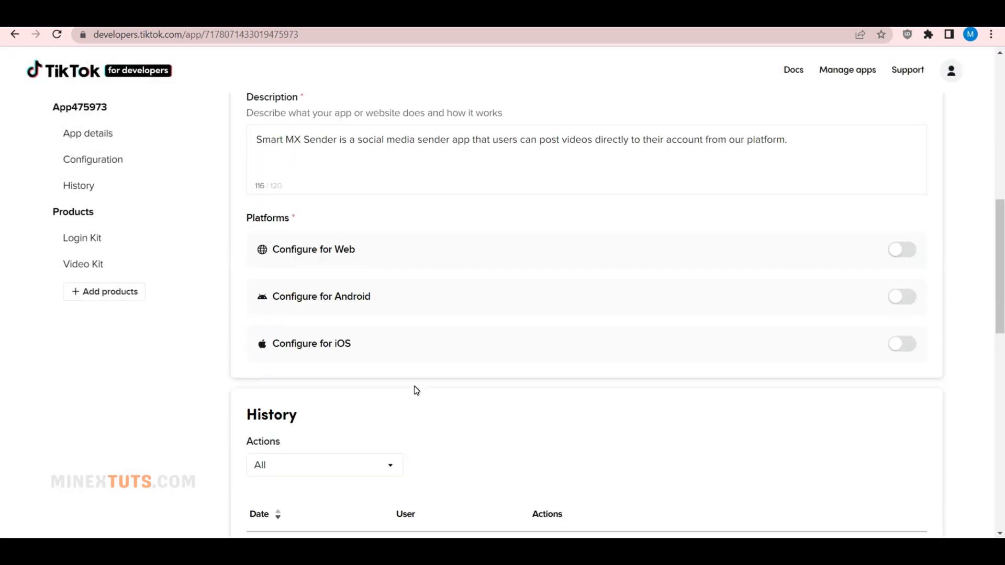
left_click(82, 237)
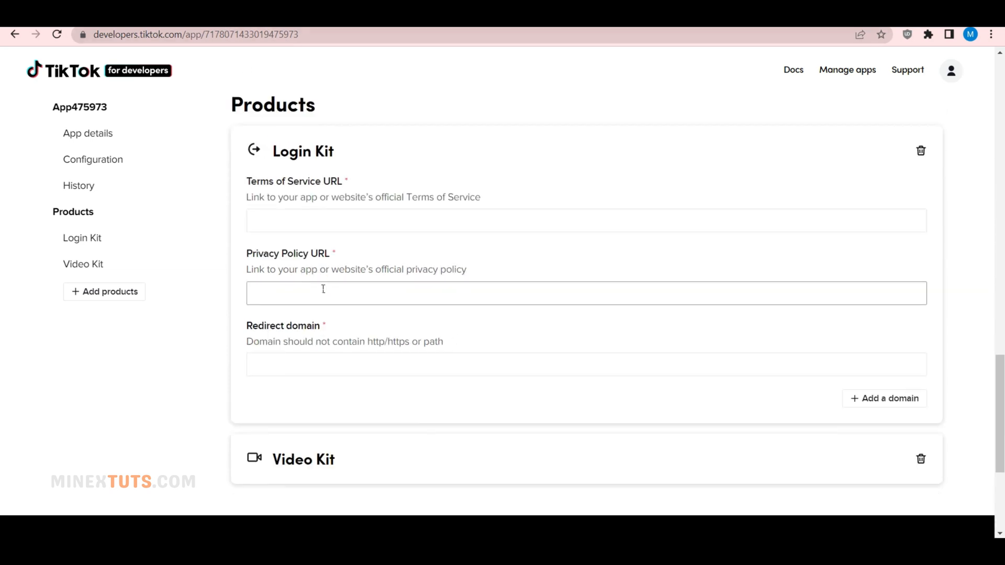
type("https://share.s-mx.cc/auth/terms-of-service")
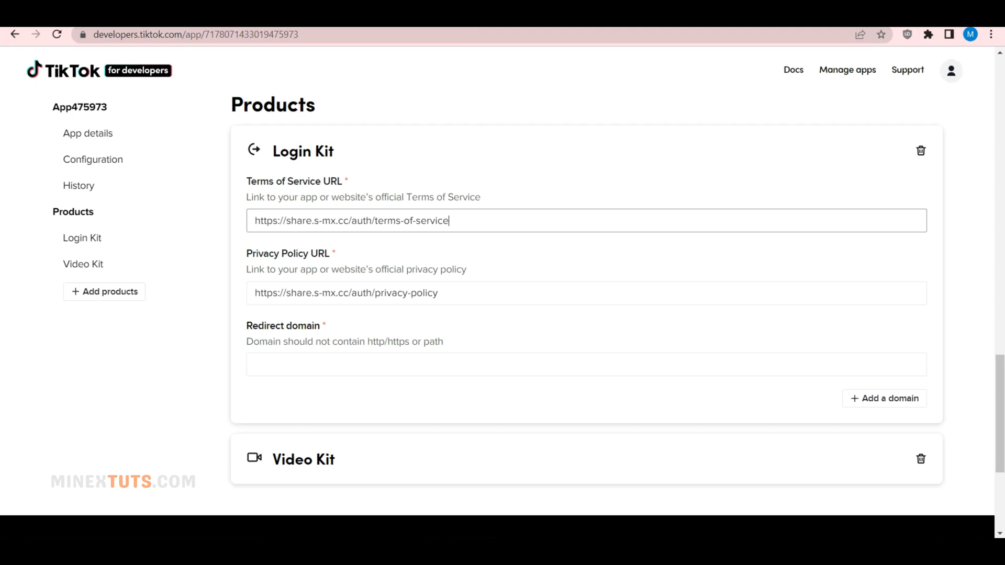
type("https://share.s-mx.cc")
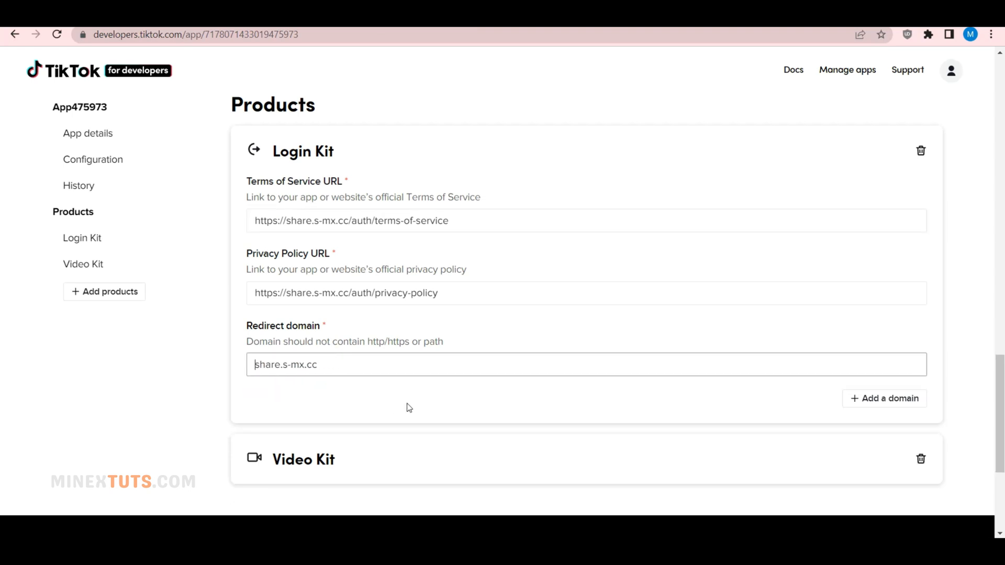
scroll("down", 3)
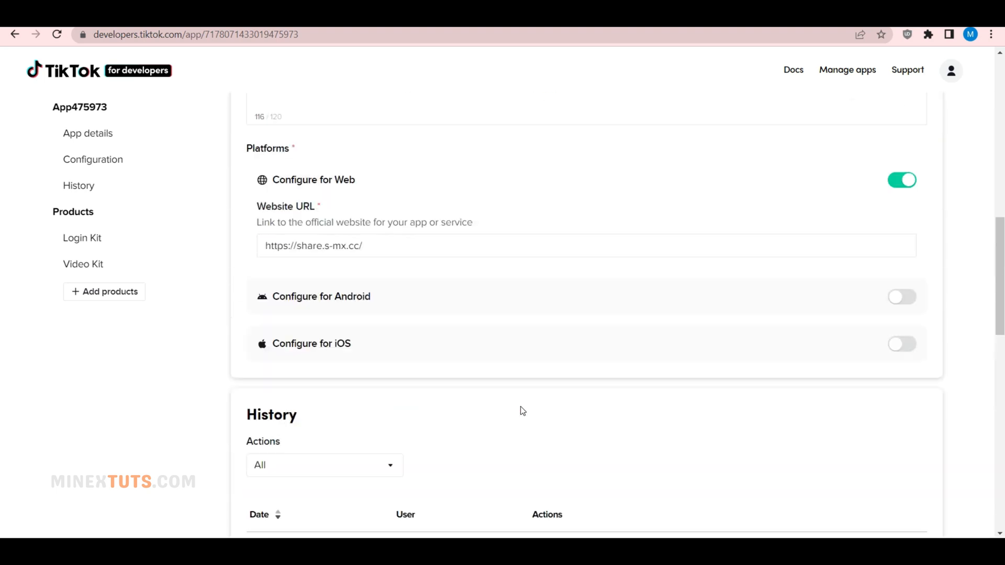
left_click(895, 144)
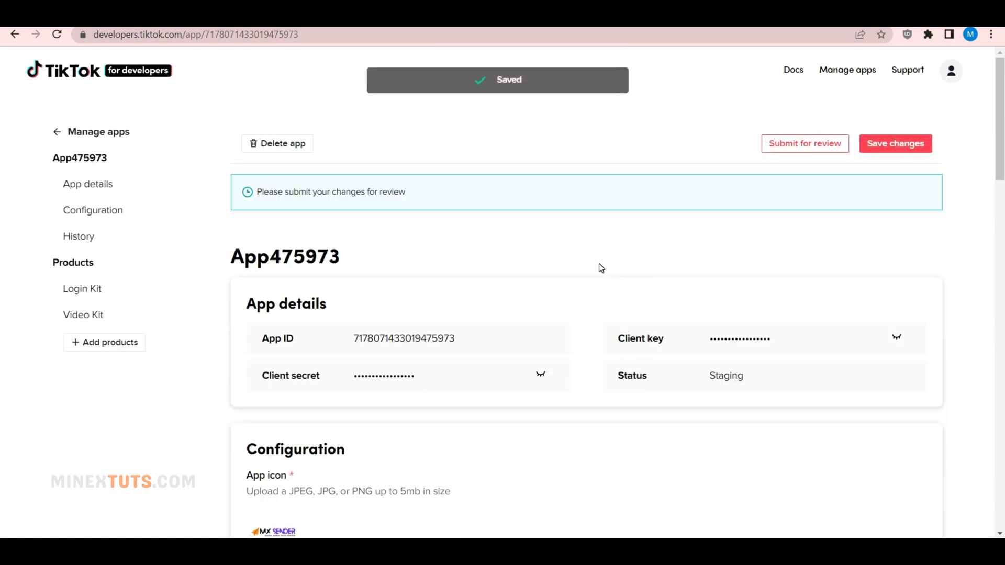
Step: Select the App ID, reveal the client key and secret, and bring up the Submit for review dialog
double_click(404, 338)
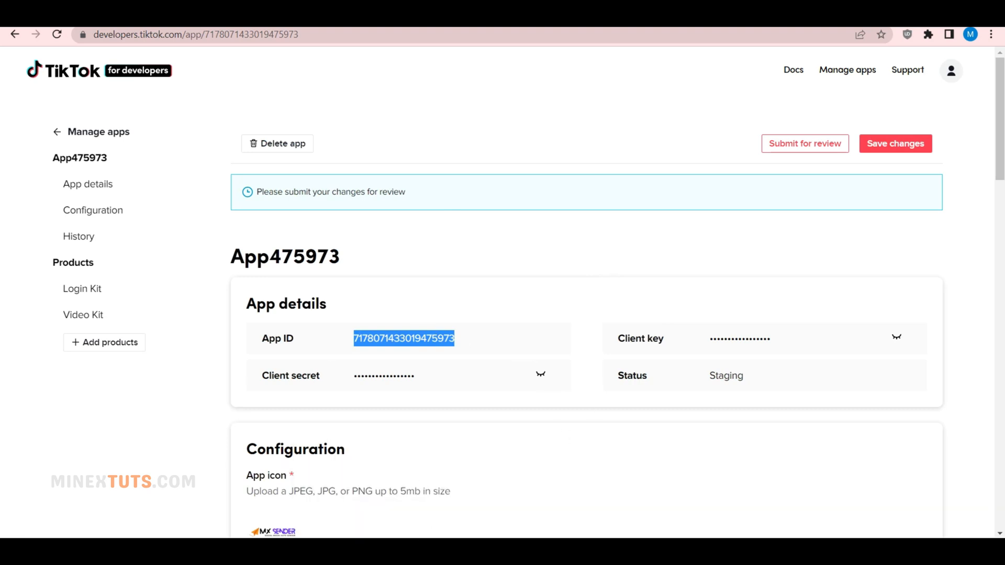
left_click(896, 336)
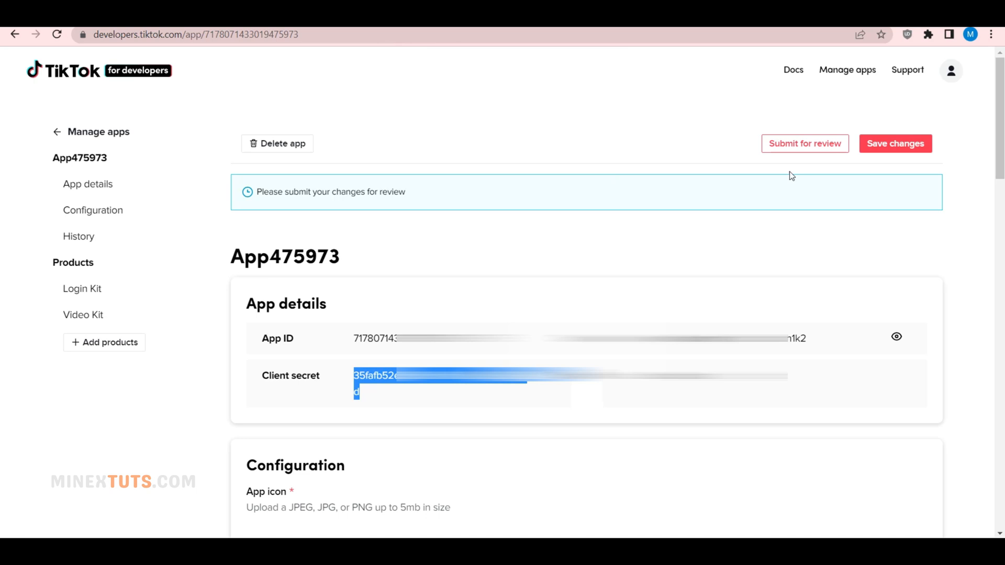
left_click(804, 144)
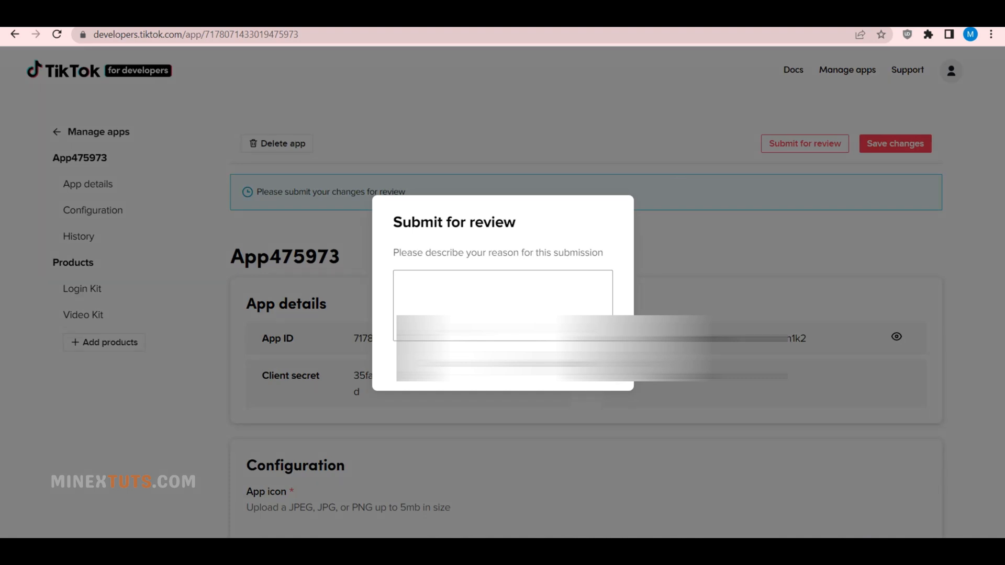
Step: Submit for review with reason 'This is a new app for Smart MX Sender.' and go to the developer documentation
type("This is a new")
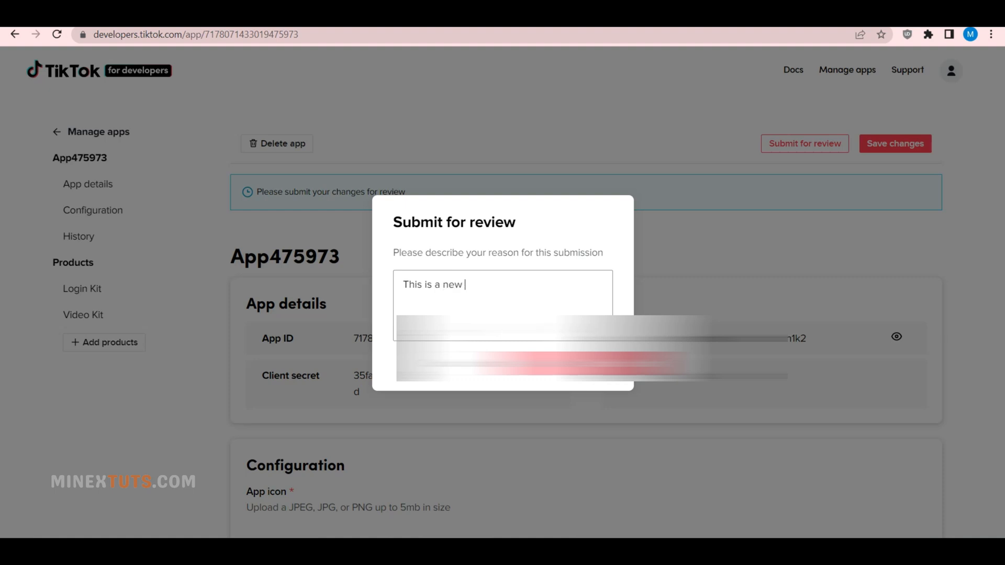
type("app for Smart MX Sender.")
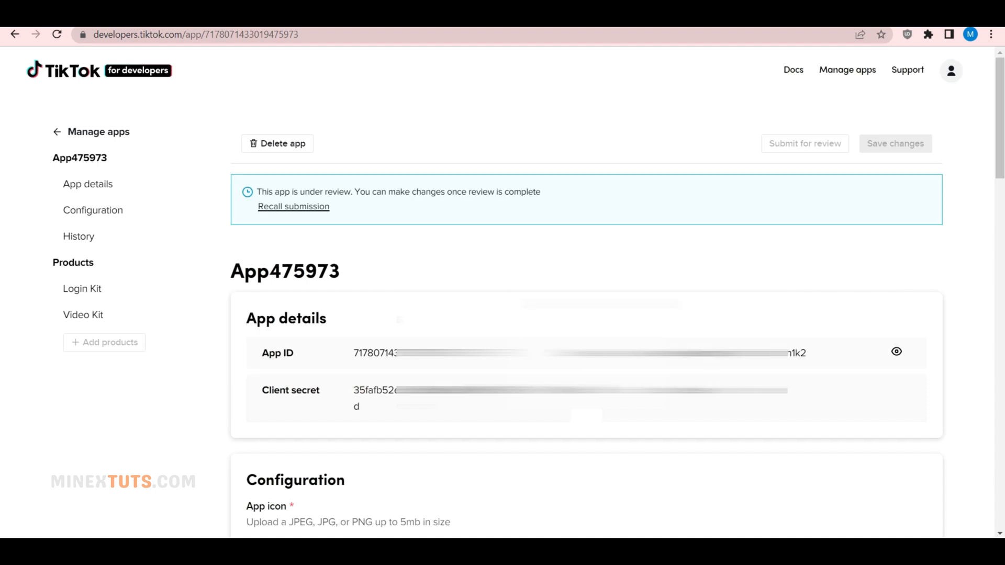
left_click(792, 69)
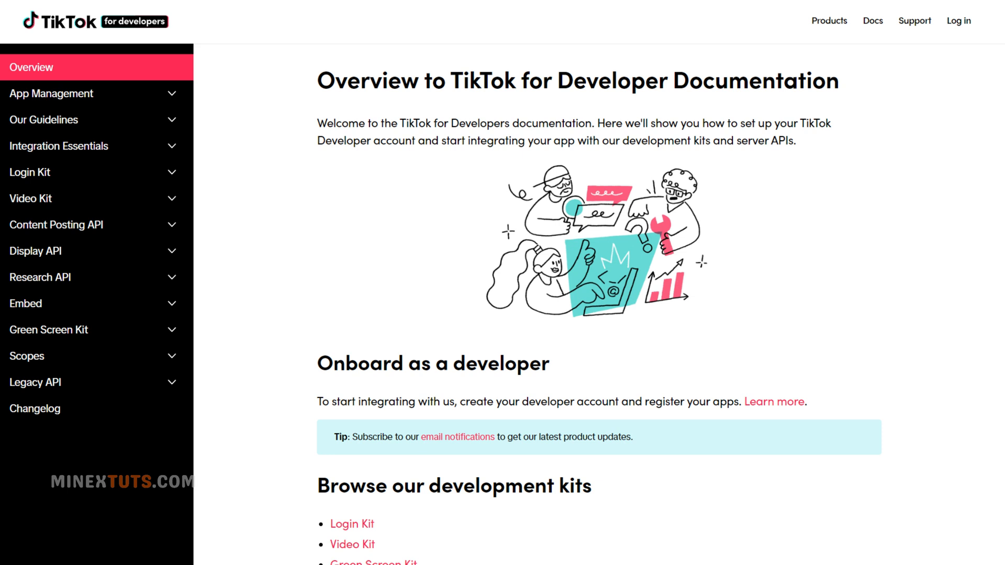
scroll("down", 3)
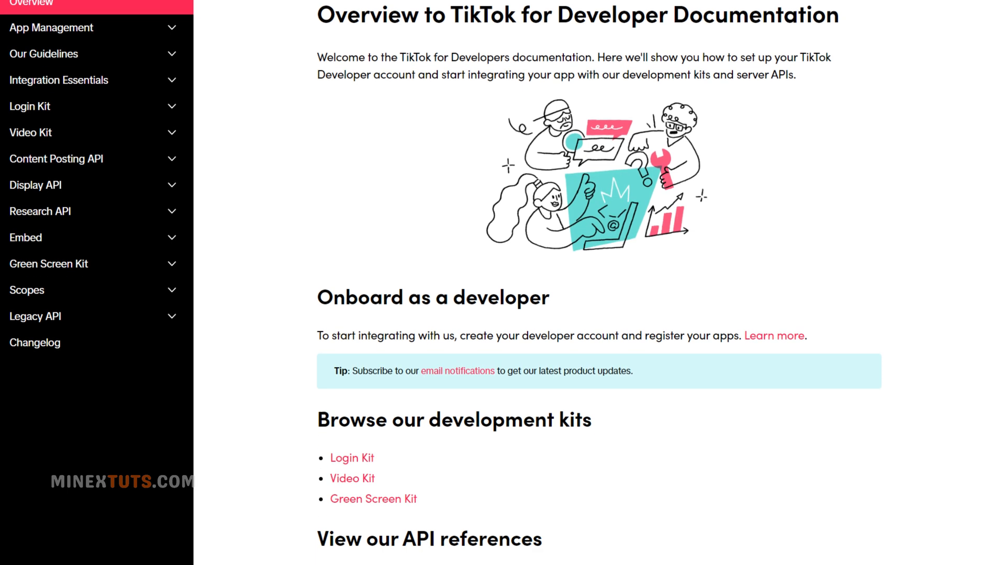
scroll("down", 3)
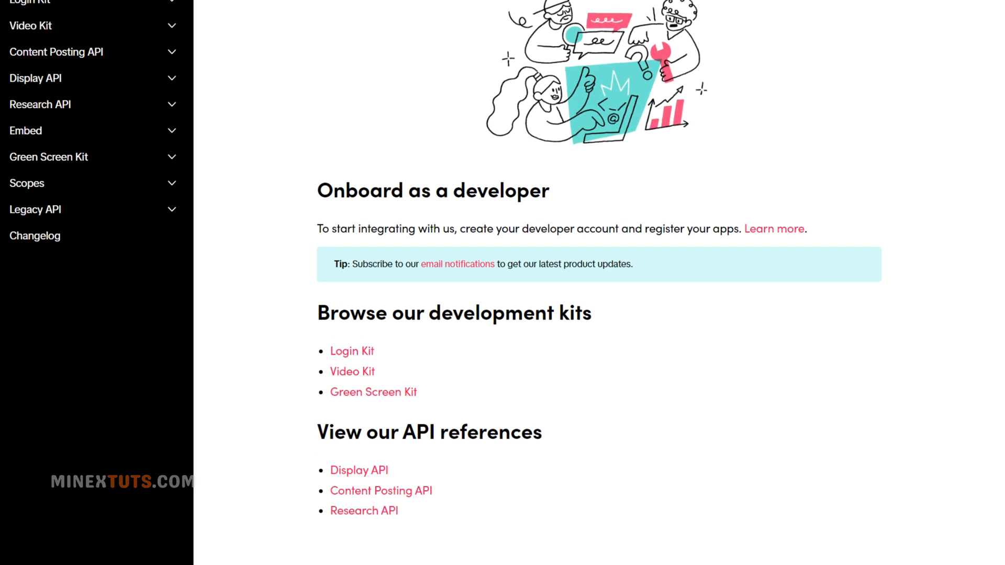
scroll("down", 3)
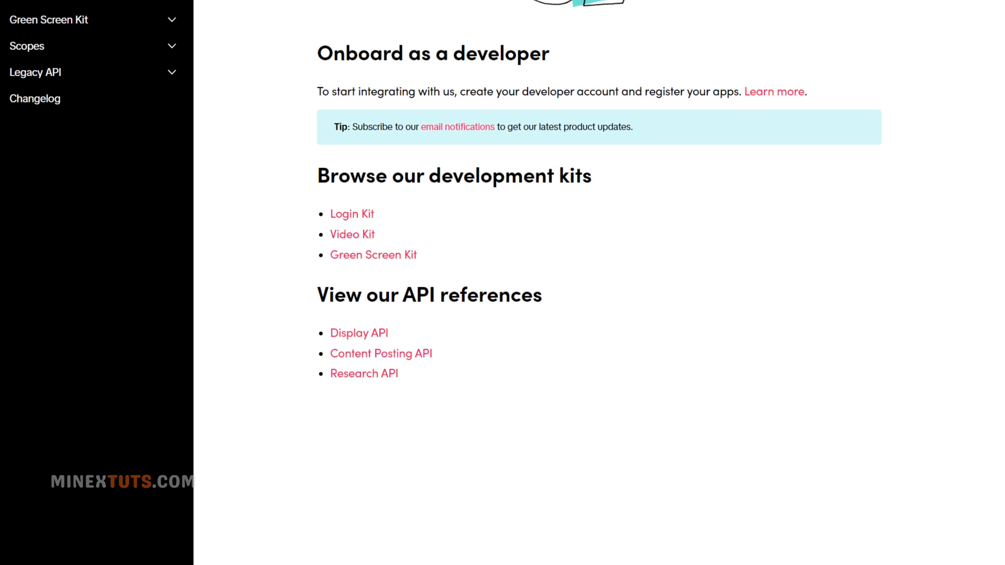
scroll("up", 3)
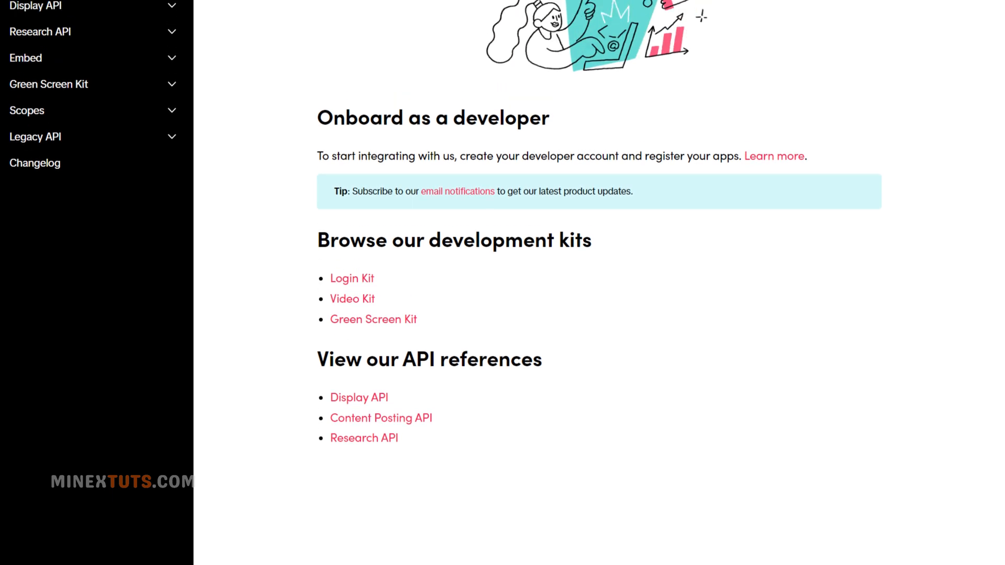
scroll("up", 3)
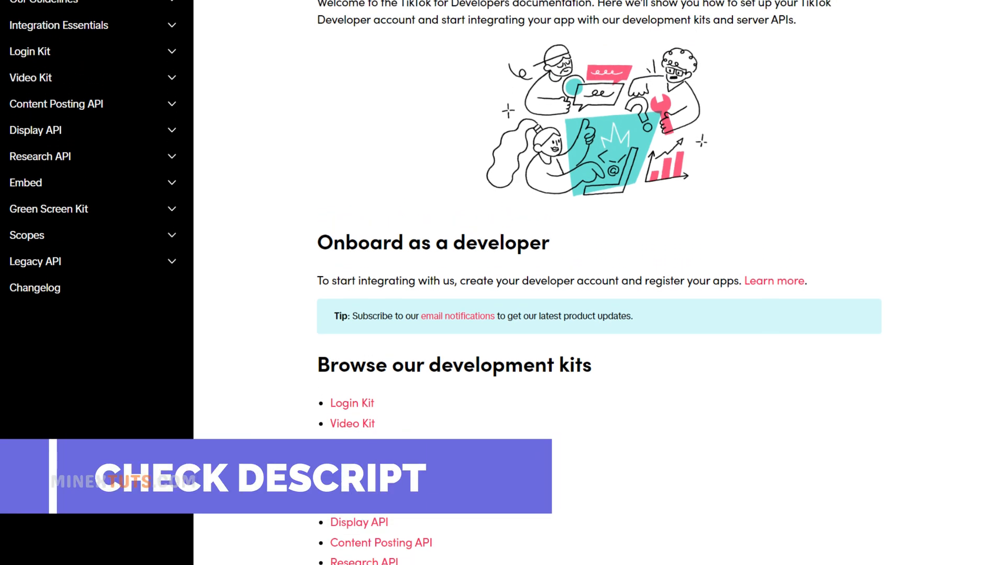
scroll("up", 3)
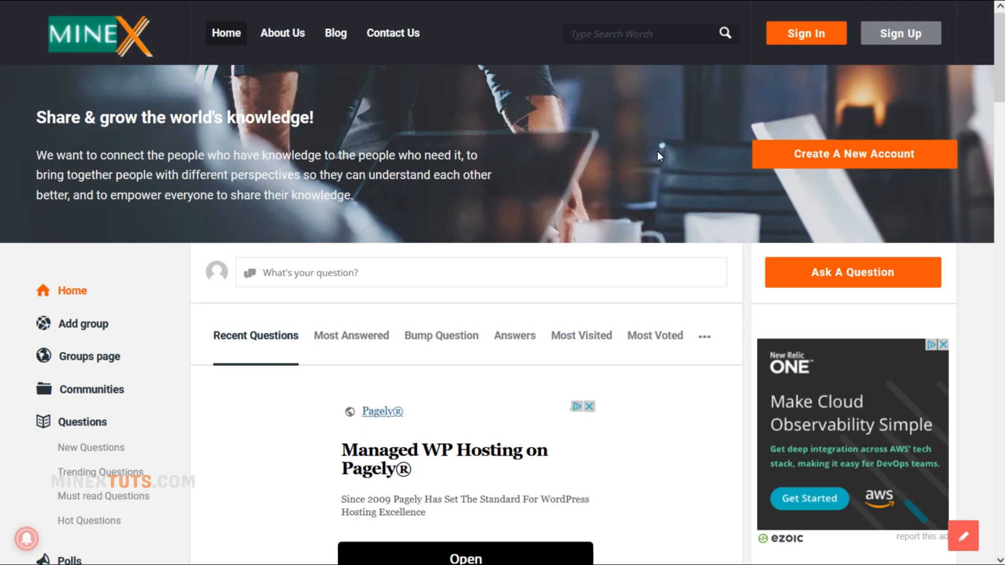
Step: Start a new question, revealing the empty title, category, details and captcha fields
left_click(852, 272)
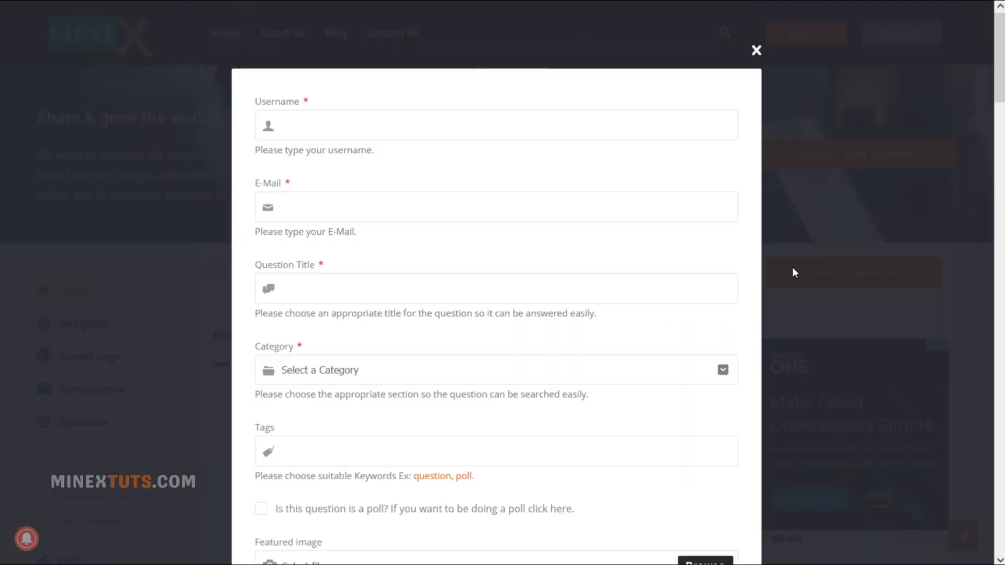
scroll("down", 3)
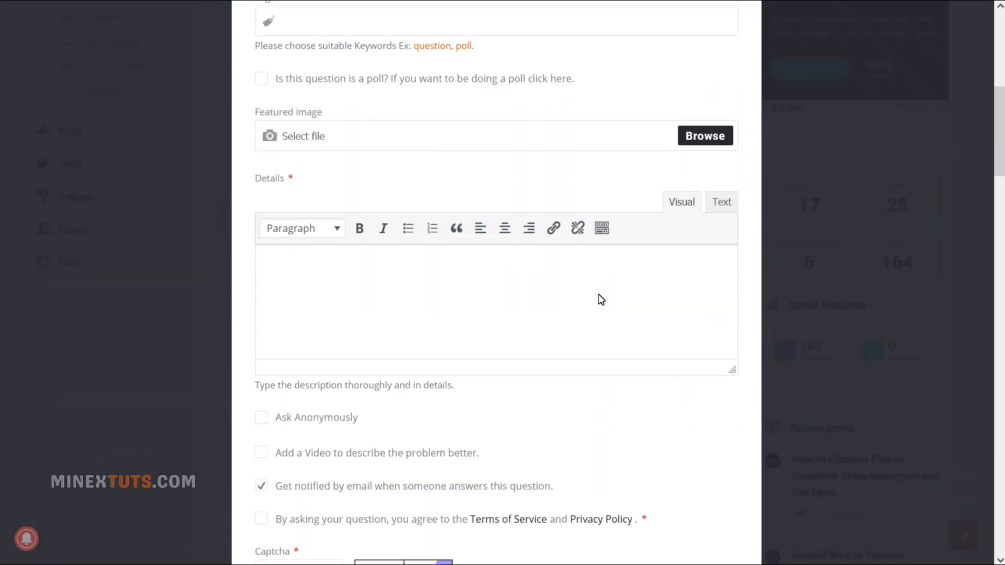
scroll("down", 3)
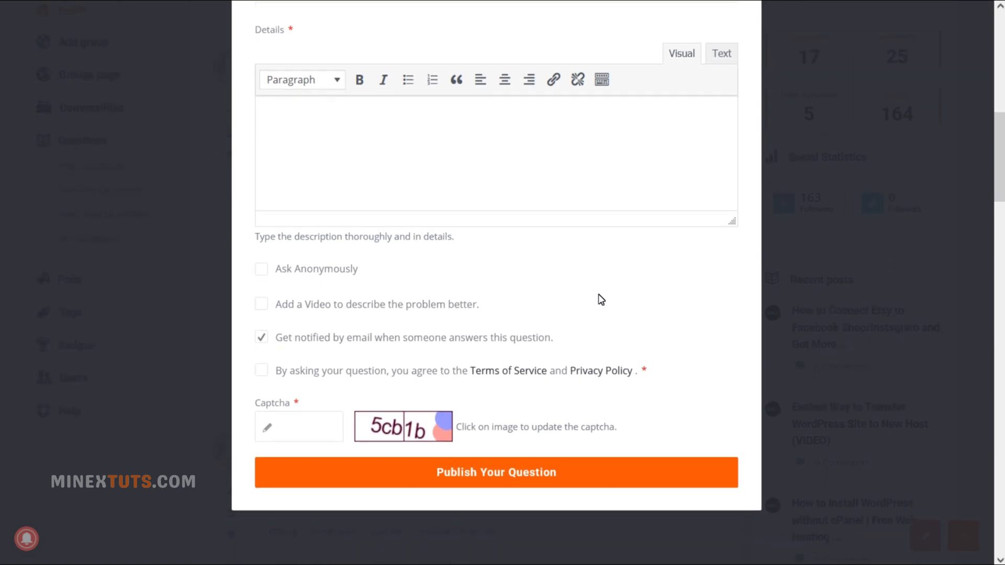
scroll("down", 3)
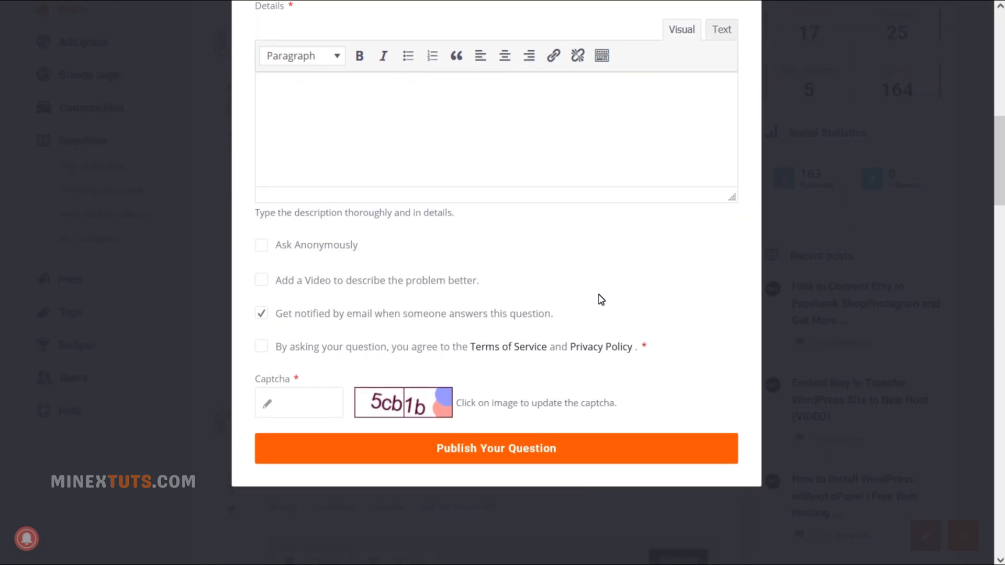